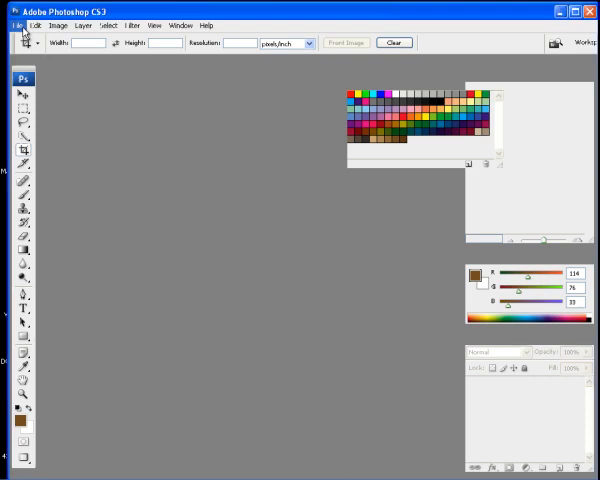
- Create a new 400 × 400 pixel document with a white background via File > New
left_click(16, 24)
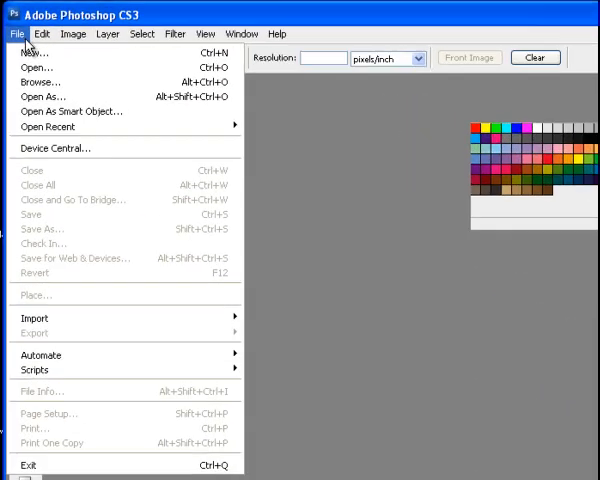
left_click(32, 52)
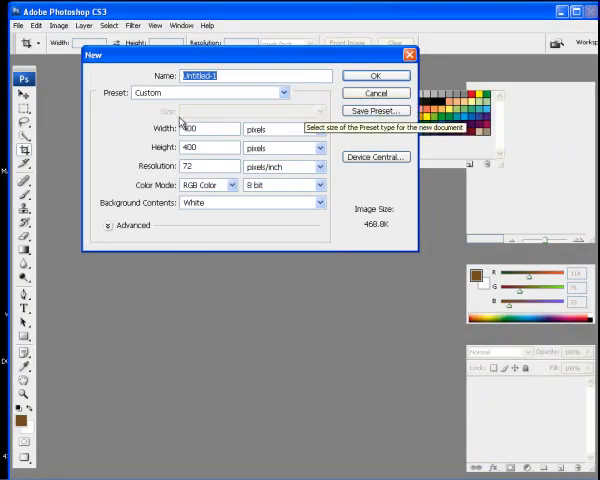
mouse_move(230, 184)
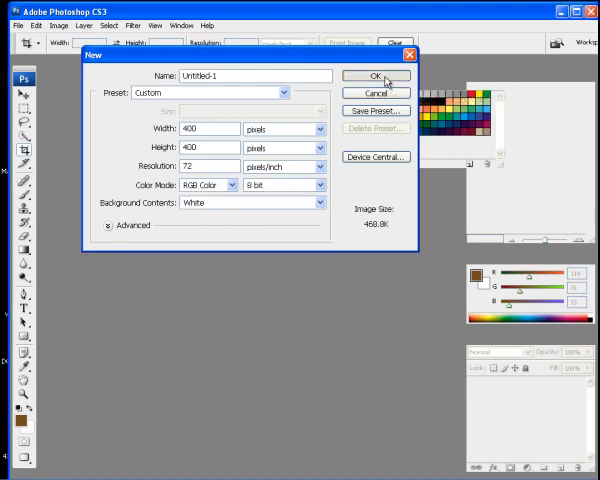
left_click(376, 76)
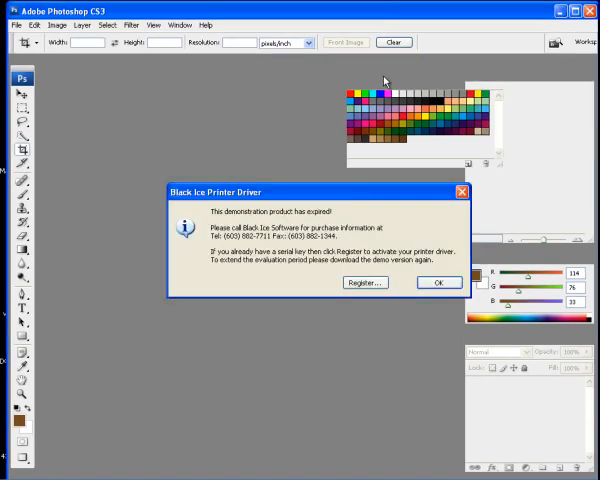
- Dismiss the expired printer-driver notice and bring up the panels list
left_click(438, 282)
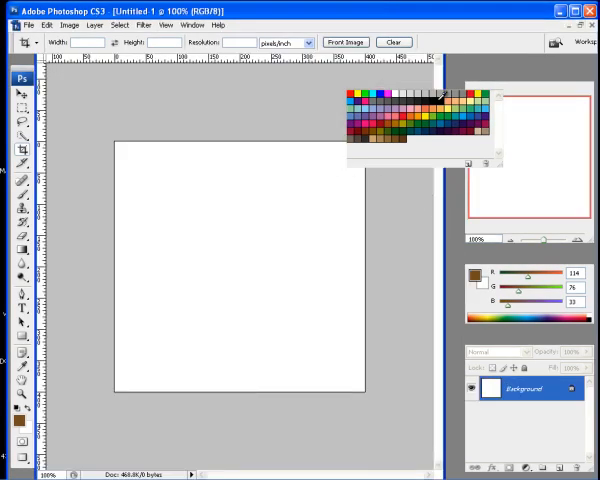
left_click(192, 24)
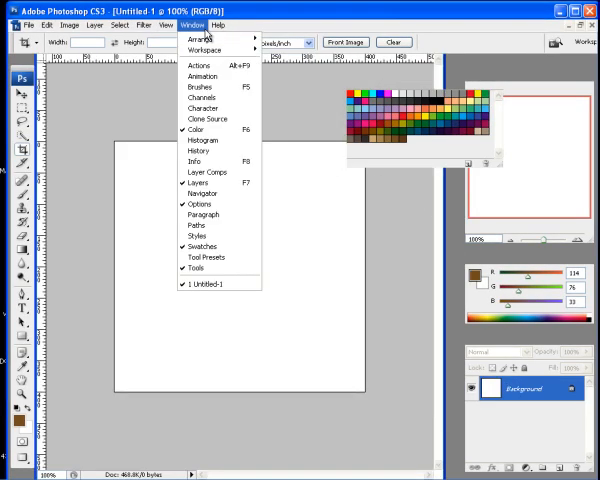
mouse_move(204, 246)
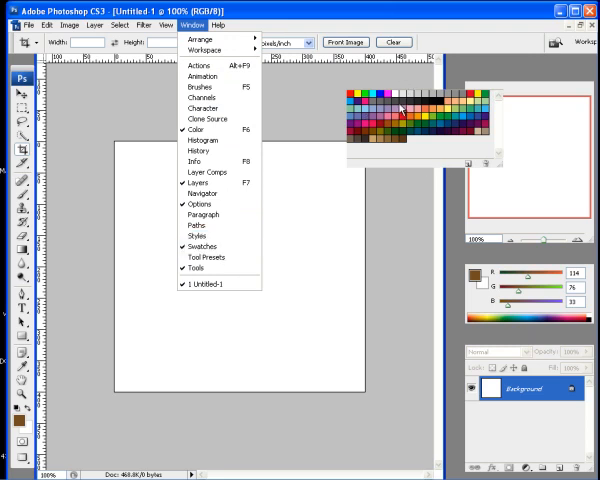
mouse_move(204, 256)
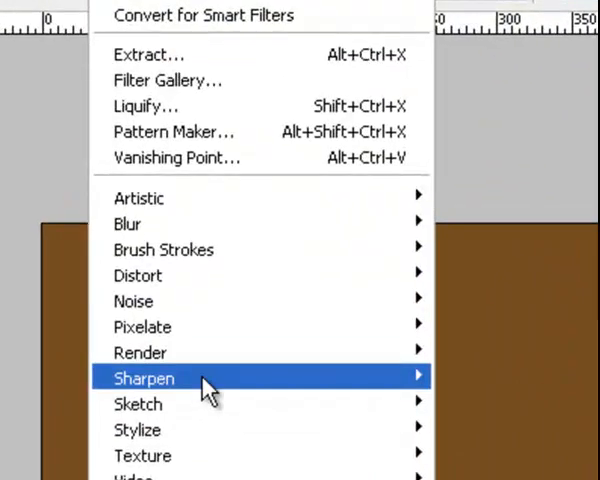
mouse_move(78, 276)
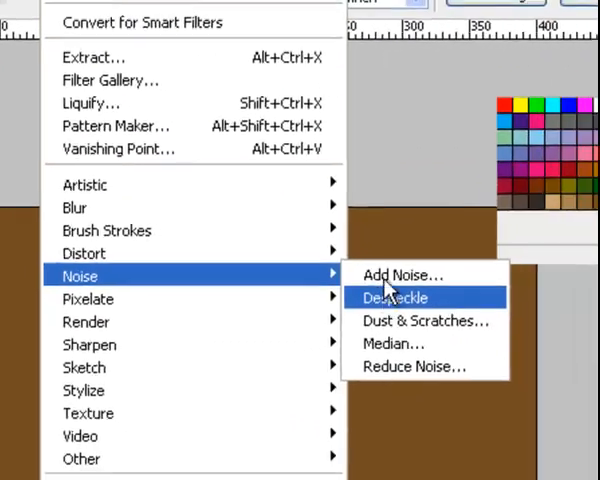
- Add about 106% uniform monochromatic noise to the brown canvas
left_click(402, 276)
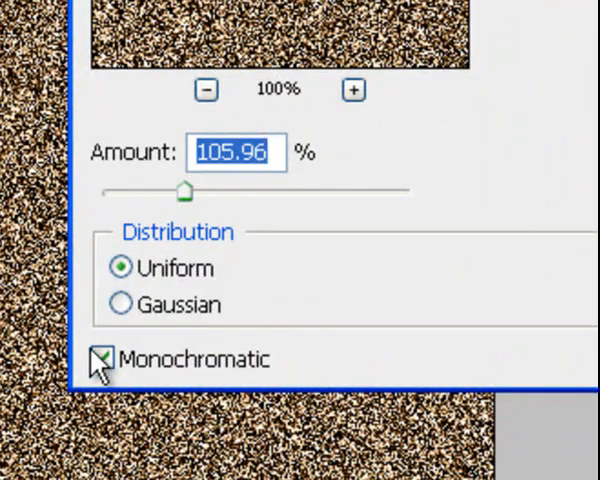
left_click(104, 358)
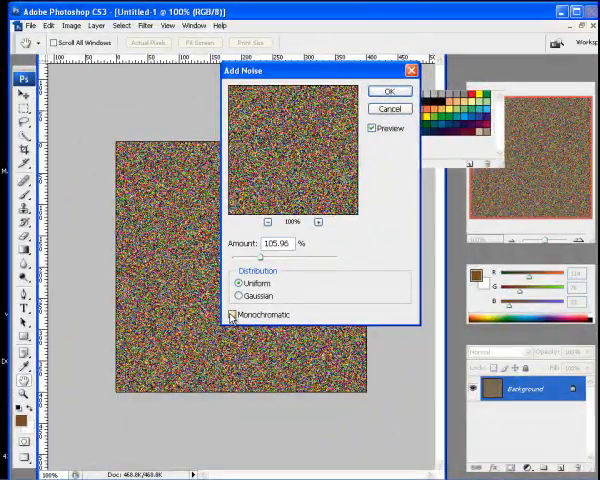
left_click(240, 314)
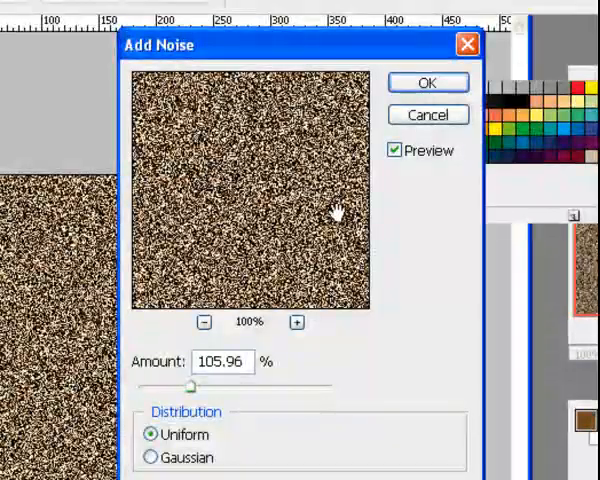
mouse_move(196, 156)
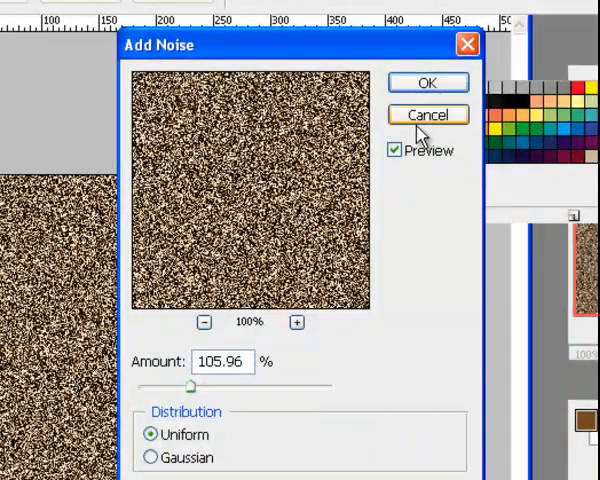
left_click(428, 82)
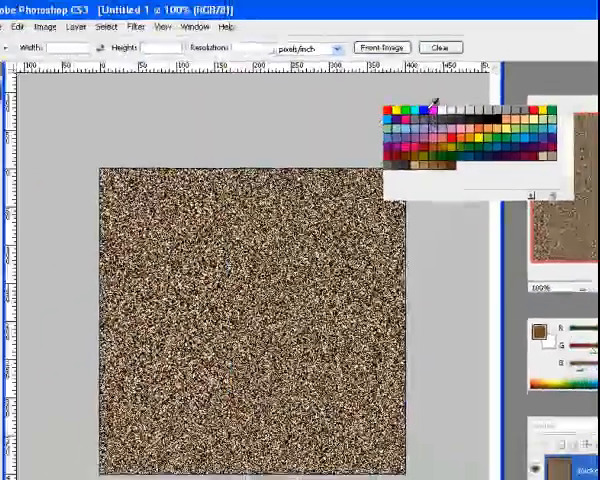
- Set a Motion Blur of angle 0 and roughly 40 pixels distance on the noise
left_click(140, 14)
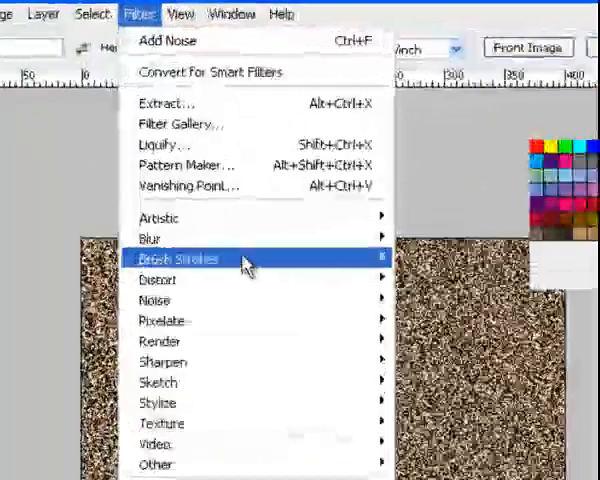
mouse_move(148, 292)
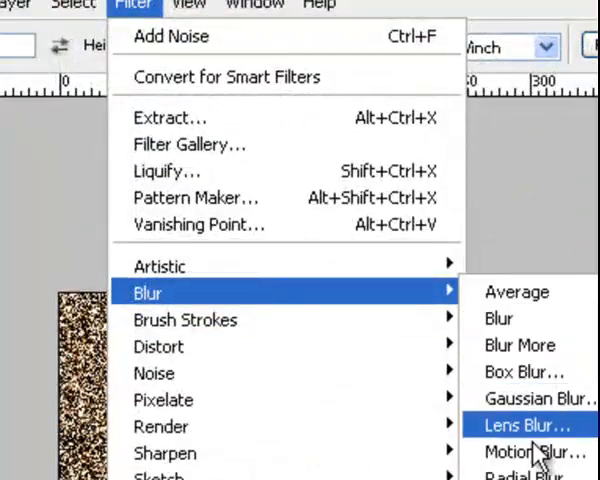
left_click(536, 452)
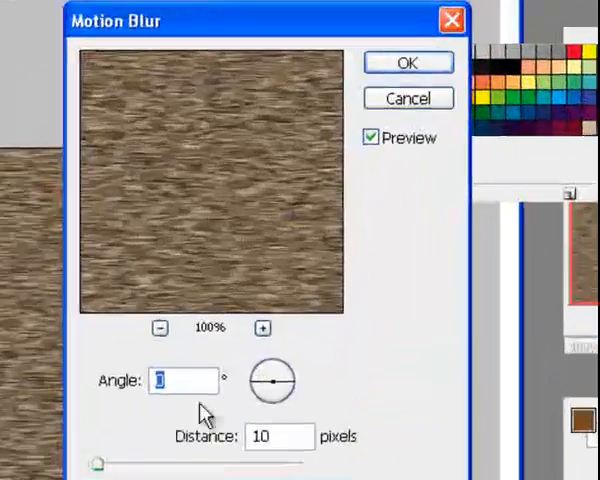
left_click_drag(116, 20, 112, 12)
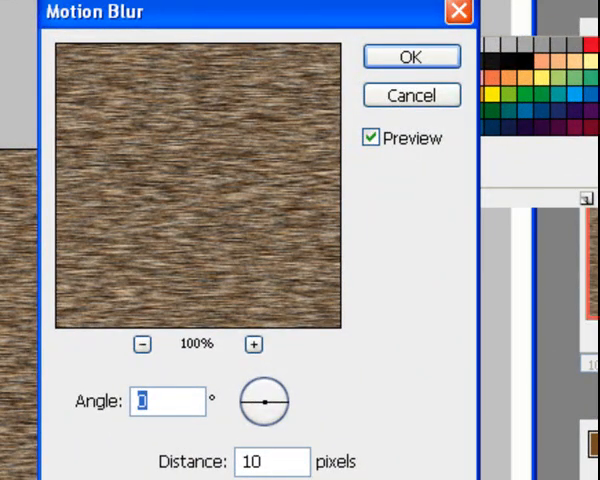
type("29")
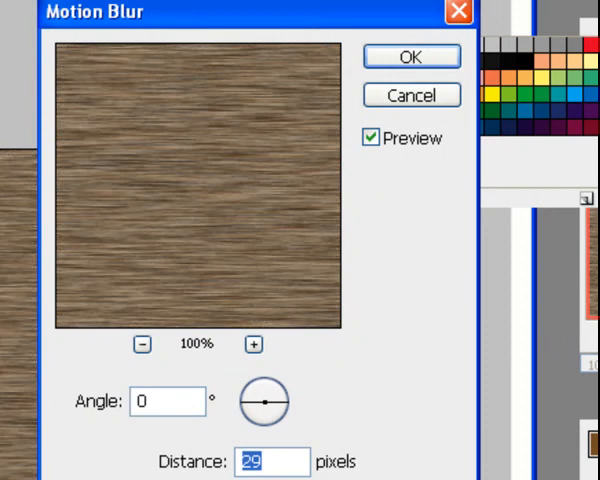
type("40")
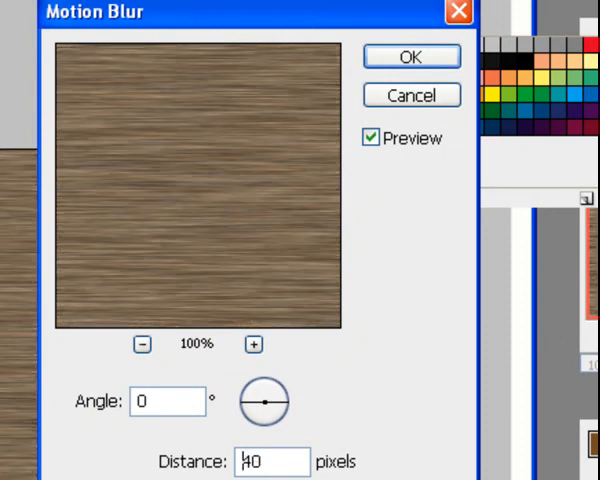
type("31")
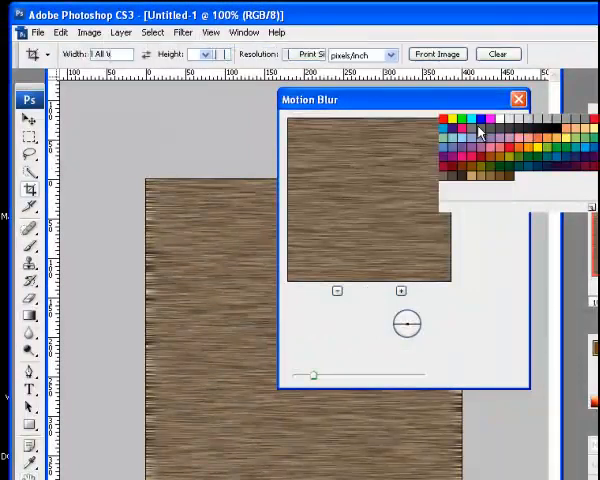
- Apply the horizontal motion blur so the canvas shows straight streaks
left_click(518, 100)
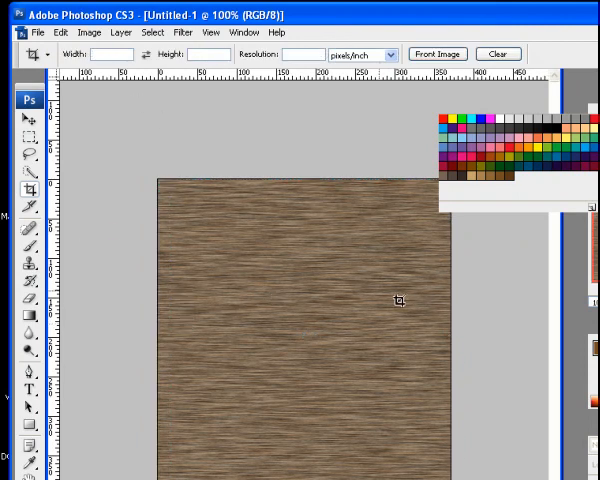
mouse_move(438, 302)
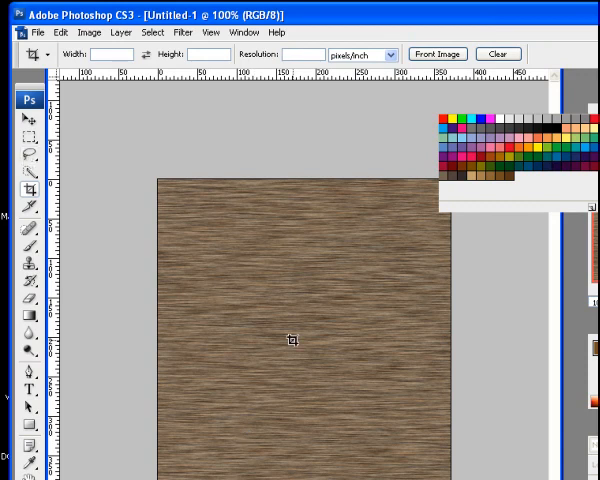
mouse_move(146, 338)
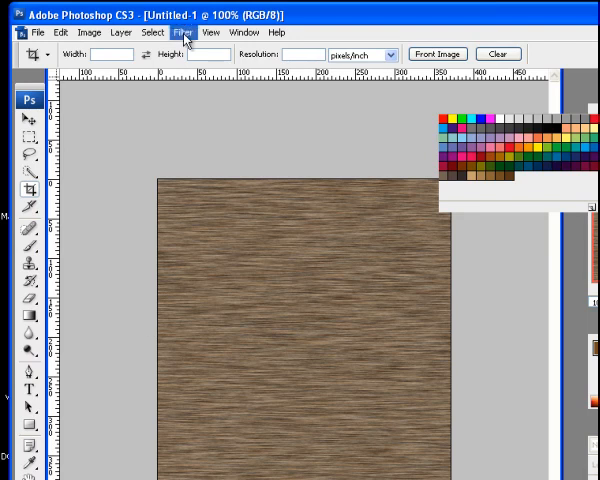
- Warp the streaks into wavy grain with Liquify's Forward Warp brush and confirm
left_click(182, 32)
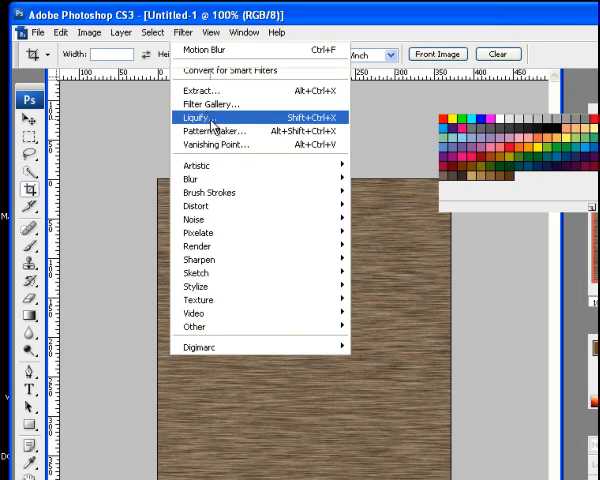
left_click(204, 116)
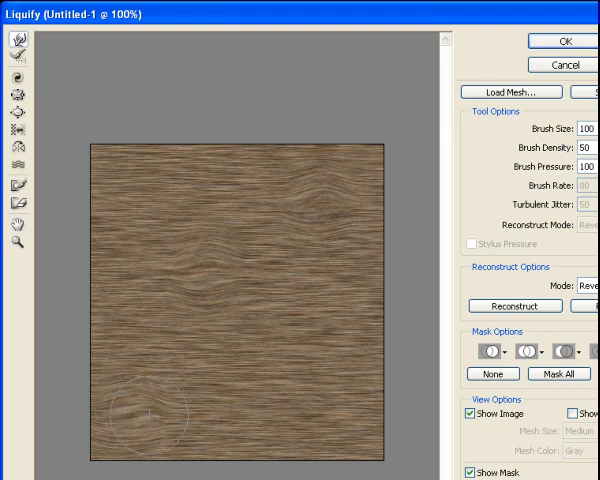
left_click_drag(150, 410, 200, 256)
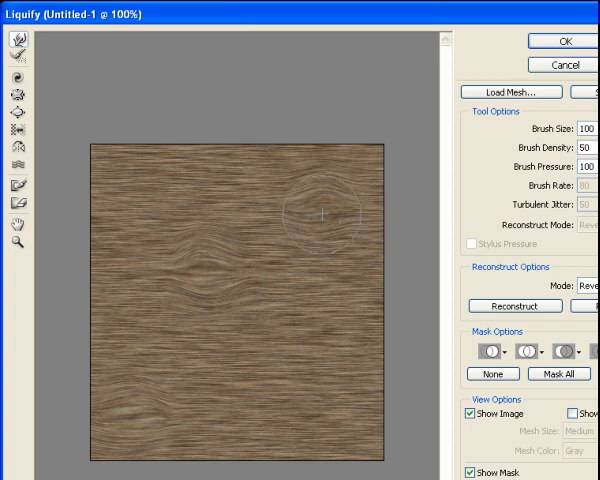
left_click(564, 40)
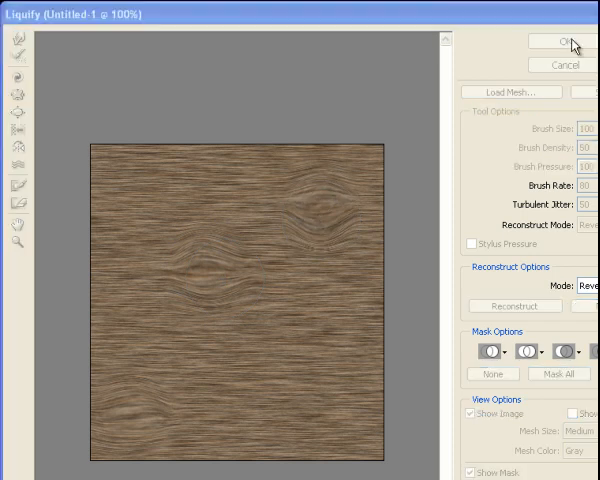
left_click(552, 40)
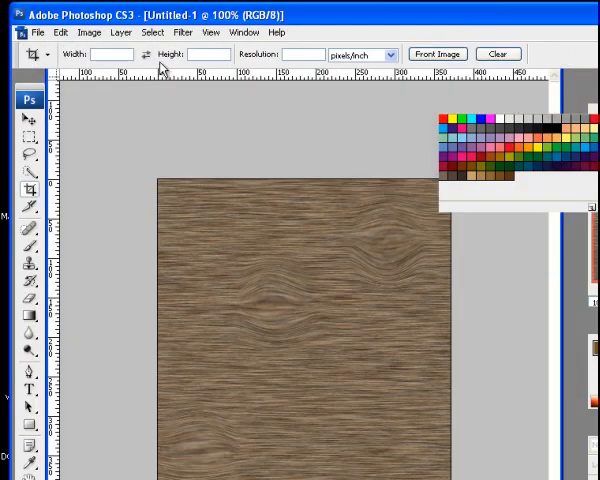
- Bring up Lighting Effects and choose the Green channel as texture relief
left_click(182, 32)
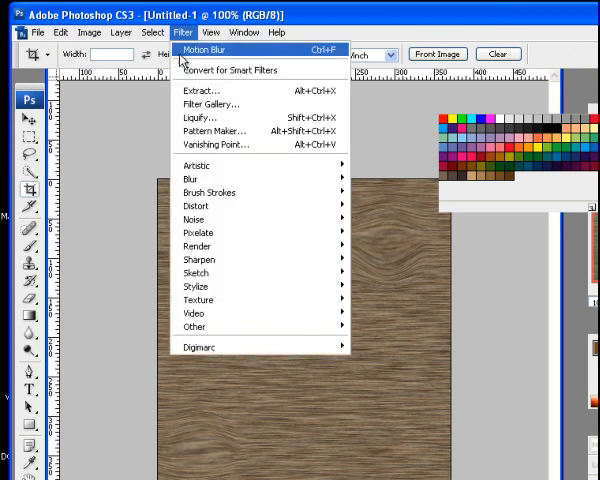
mouse_move(202, 224)
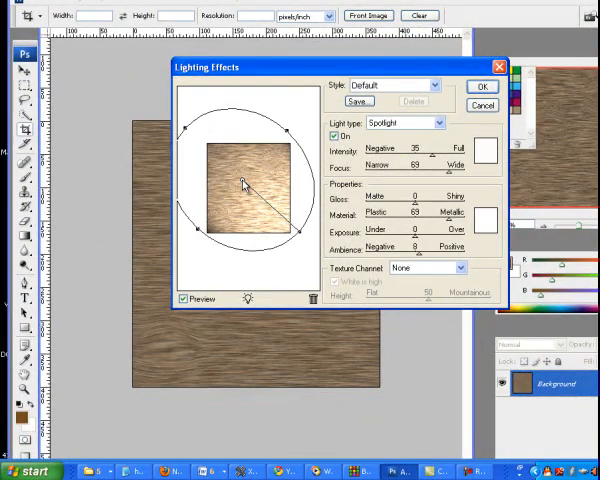
left_click(428, 268)
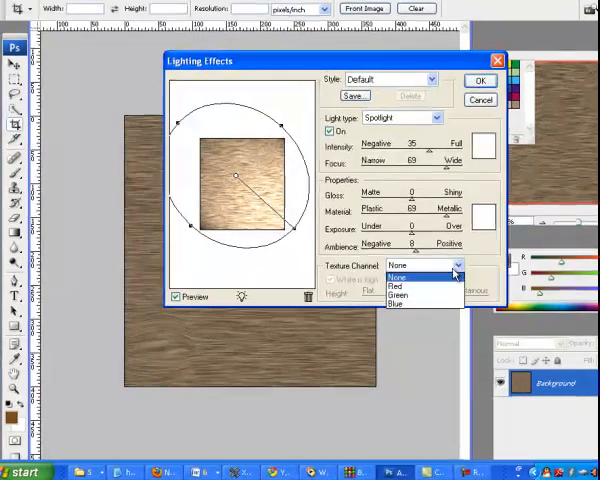
left_click(398, 294)
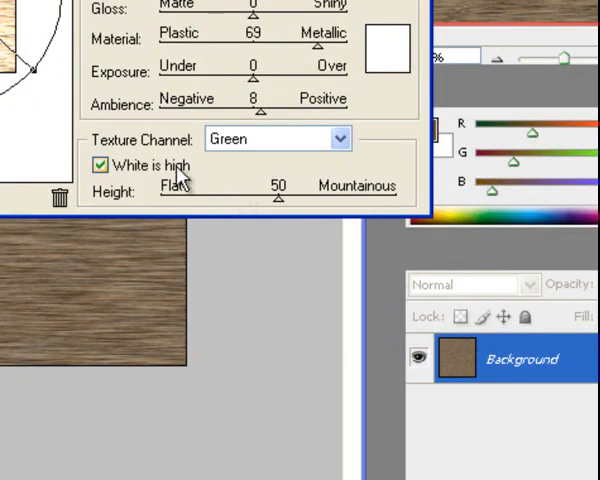